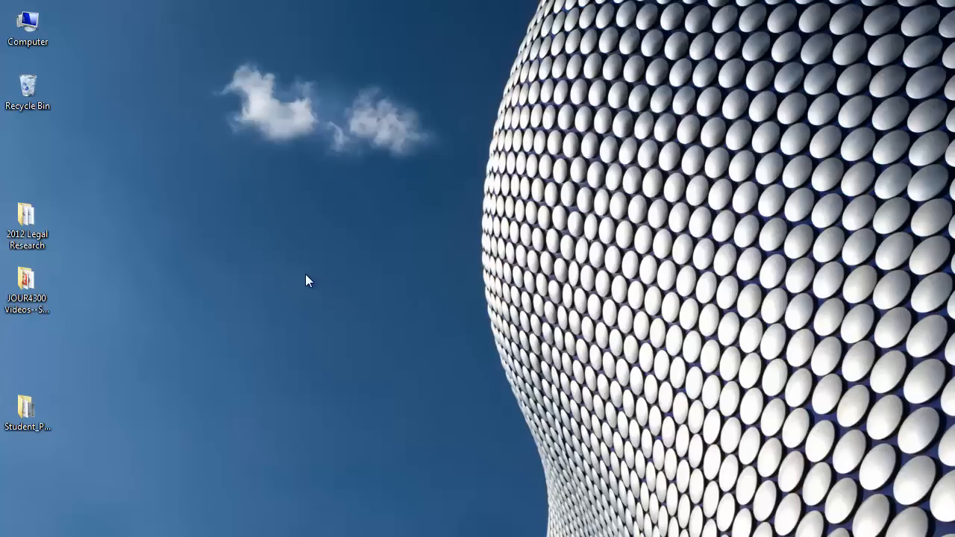
mouse_move(212, 260)
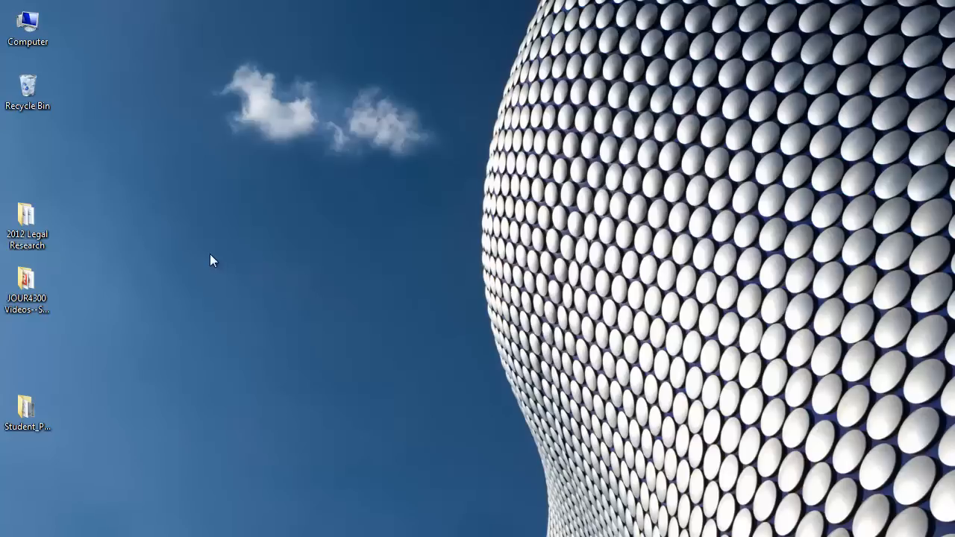
mouse_move(160, 188)
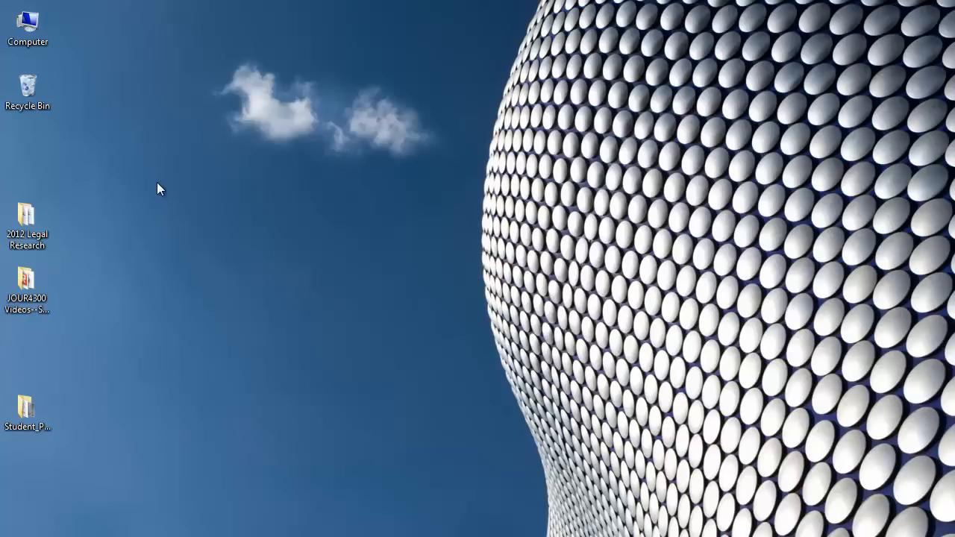
- Open Computer from the desktop and go into the empty THUMB (F:) drive
click(27, 22)
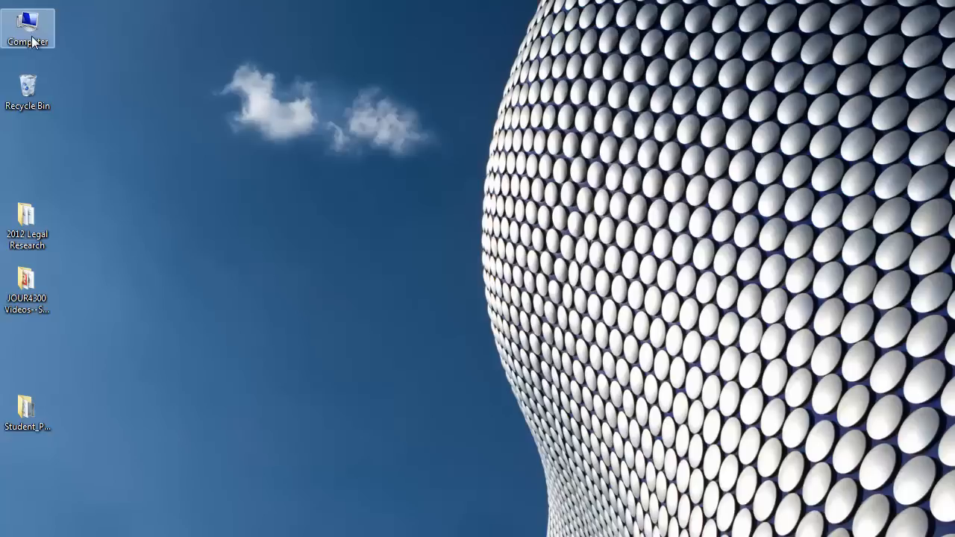
double_click(27, 28)
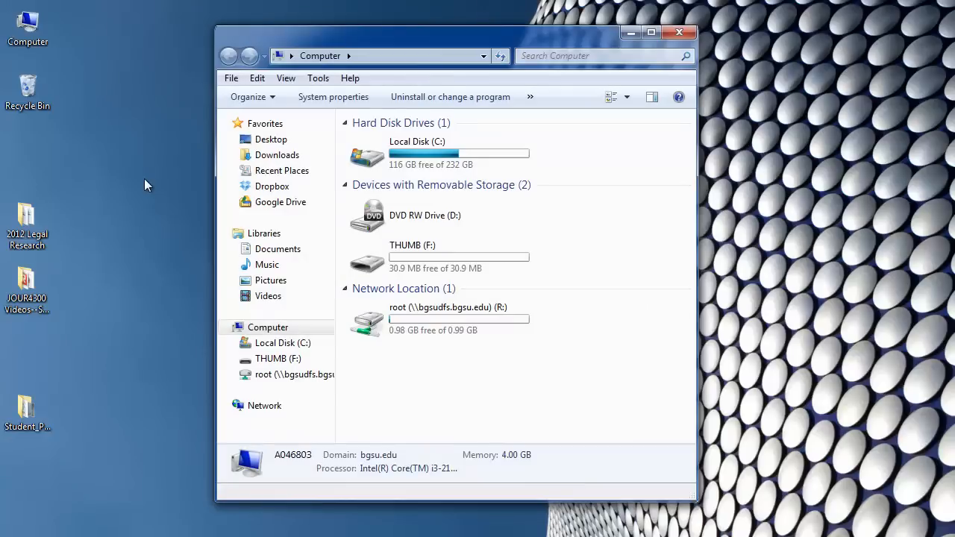
mouse_move(544, 246)
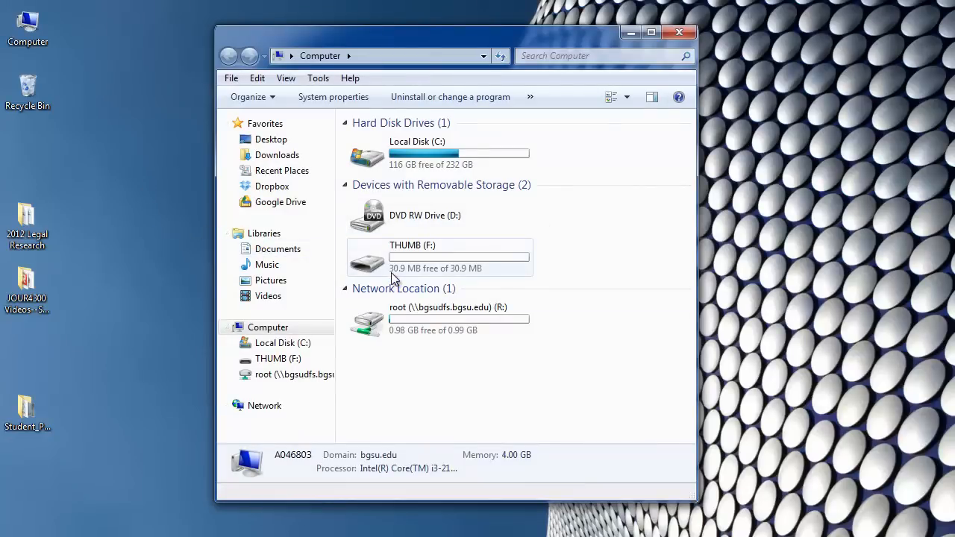
mouse_move(382, 271)
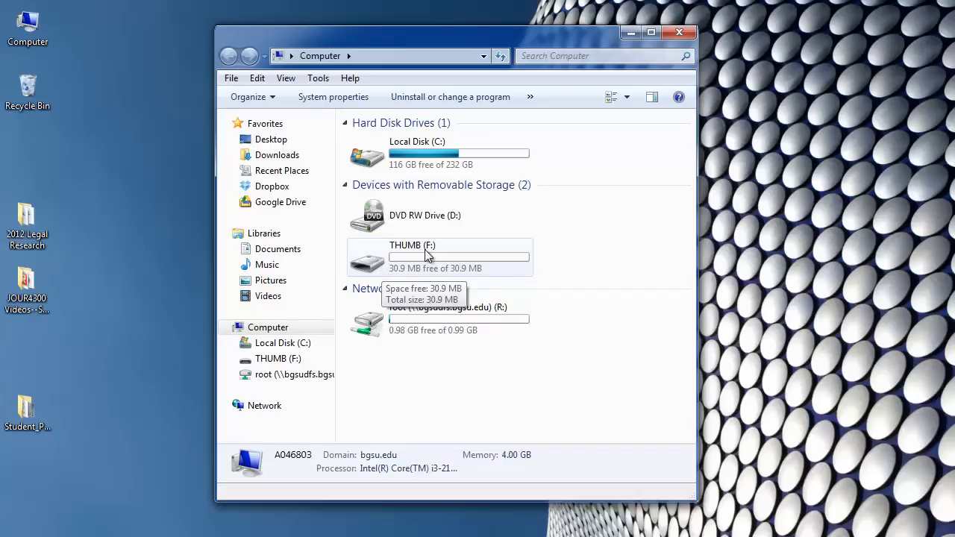
mouse_move(373, 259)
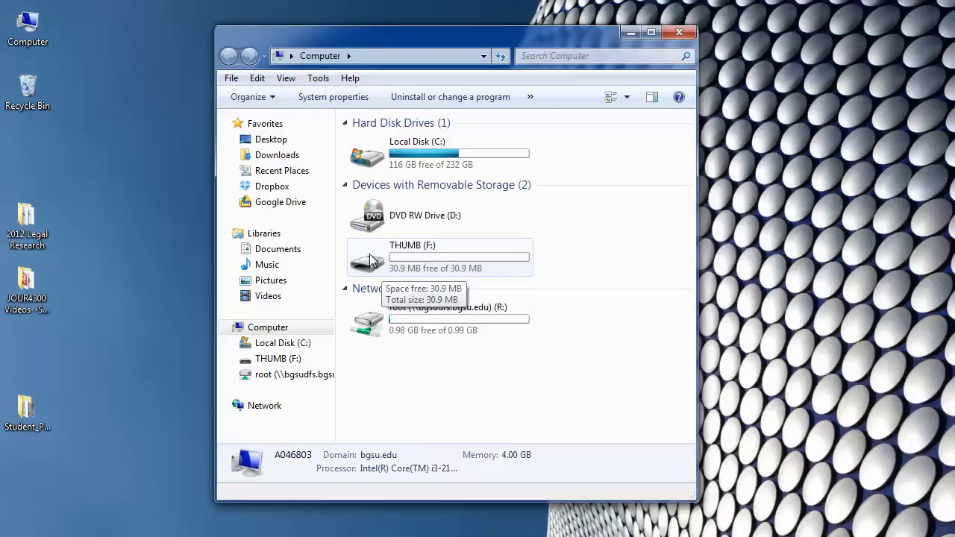
mouse_move(379, 268)
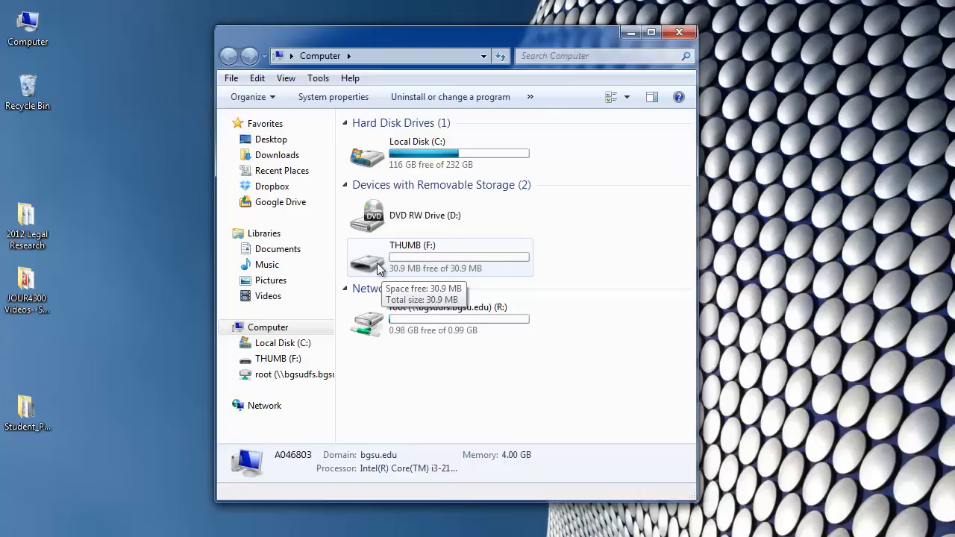
double_click(411, 256)
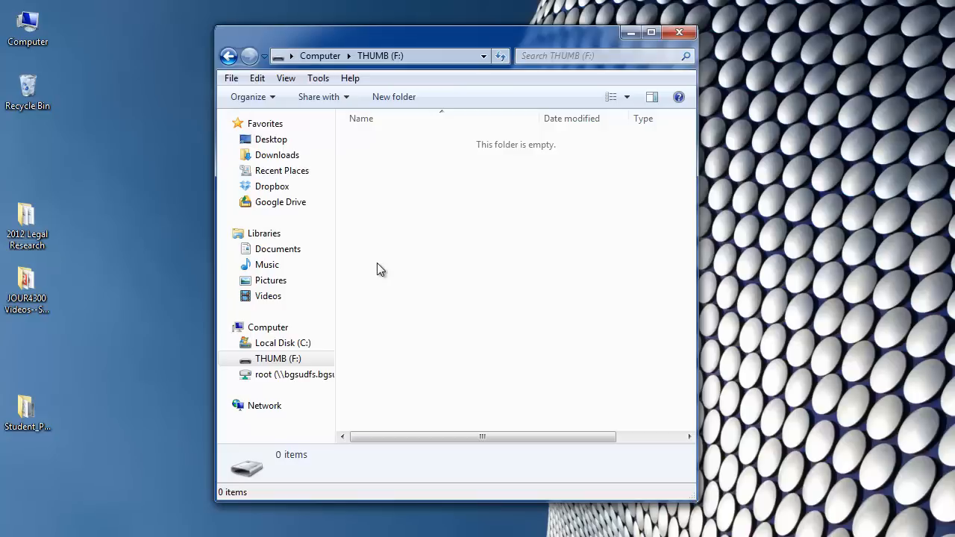
mouse_move(451, 206)
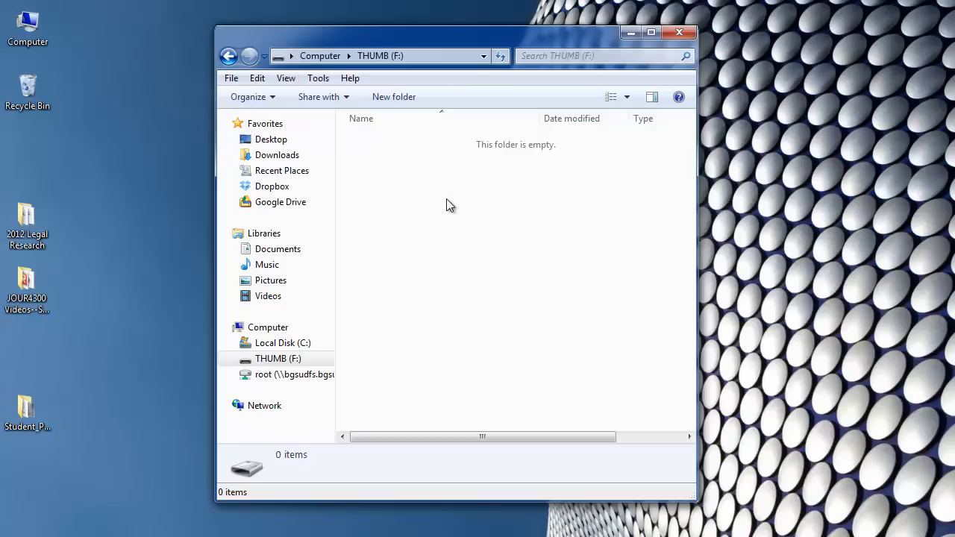
mouse_move(513, 267)
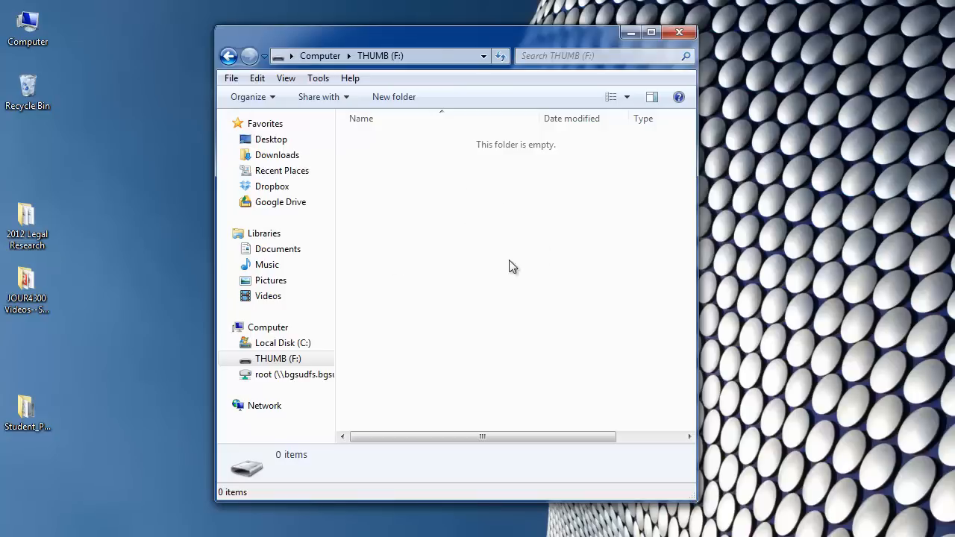
mouse_move(478, 200)
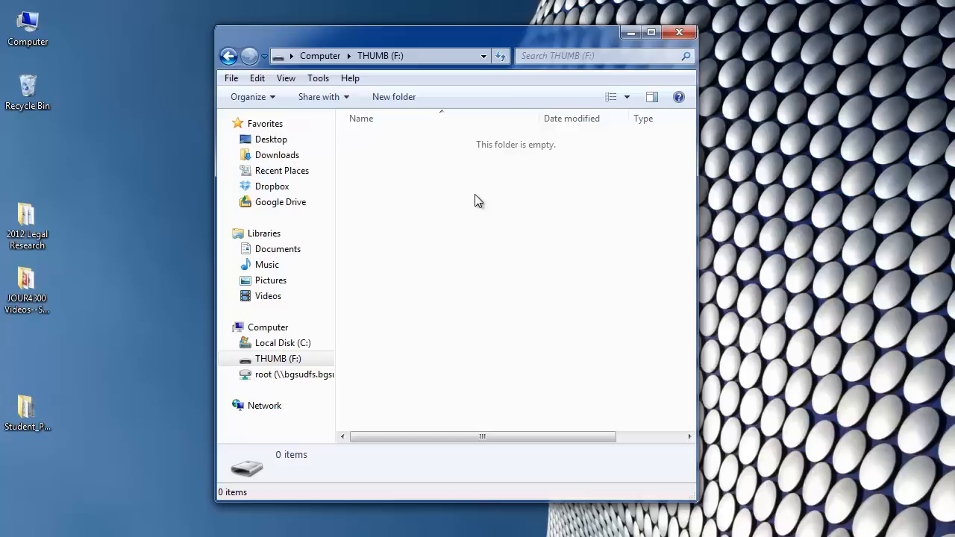
- Create a new folder in the empty THUMB (F:) drive via New > Folder
right_click(477, 200)
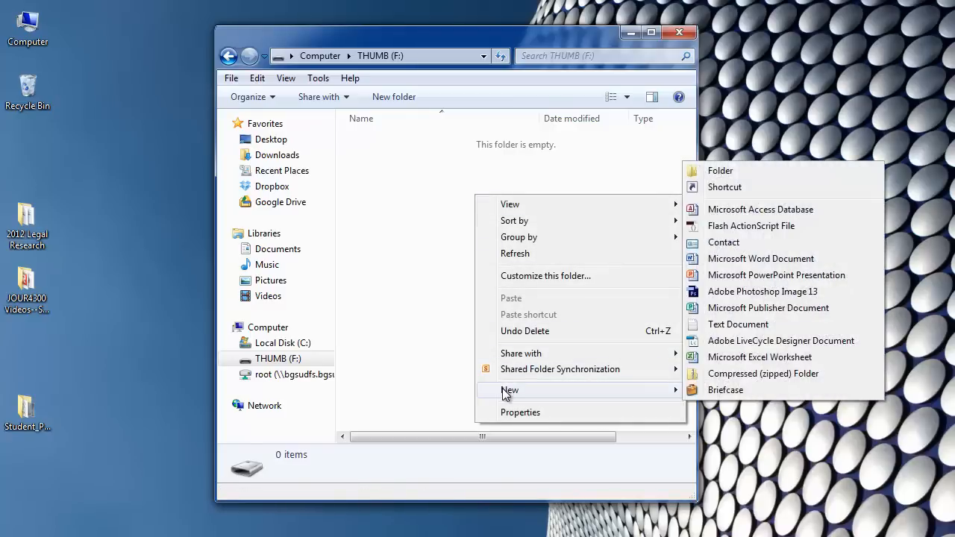
mouse_move(723, 186)
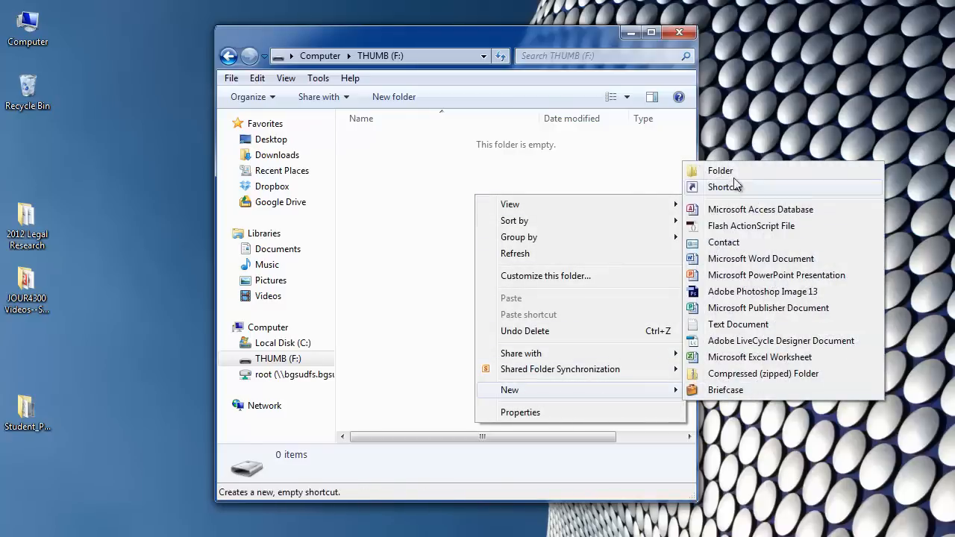
click(719, 170)
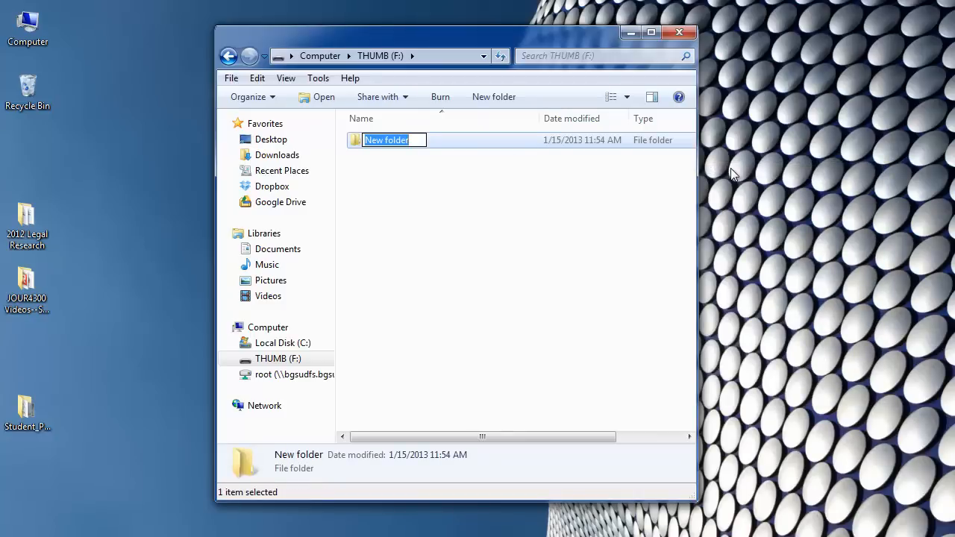
- Name the new folder JOUR_2550
text(JOUR)
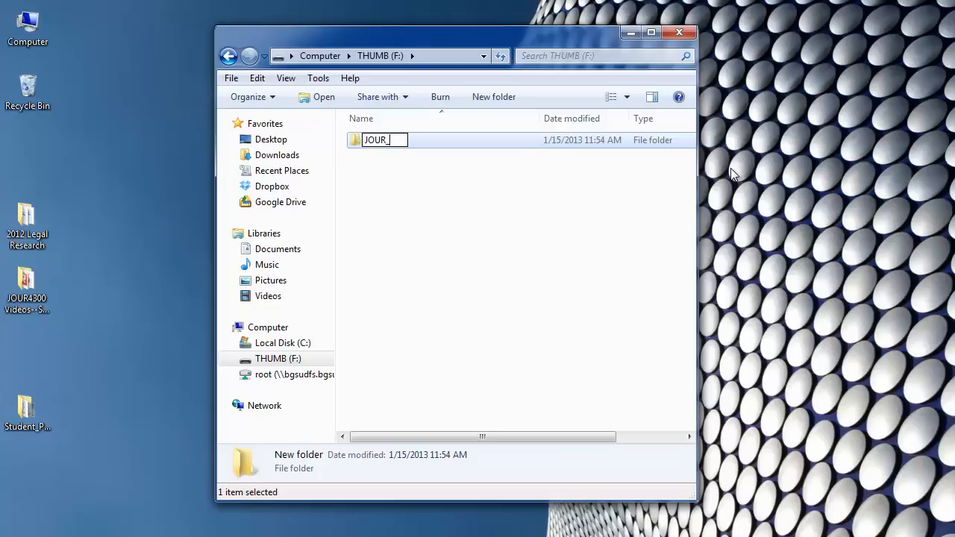
text(255)
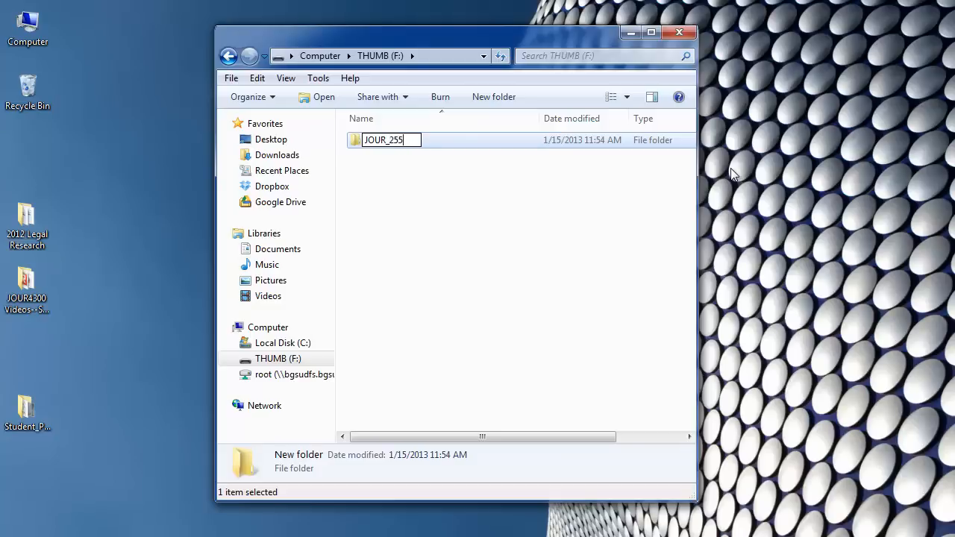
text(0)
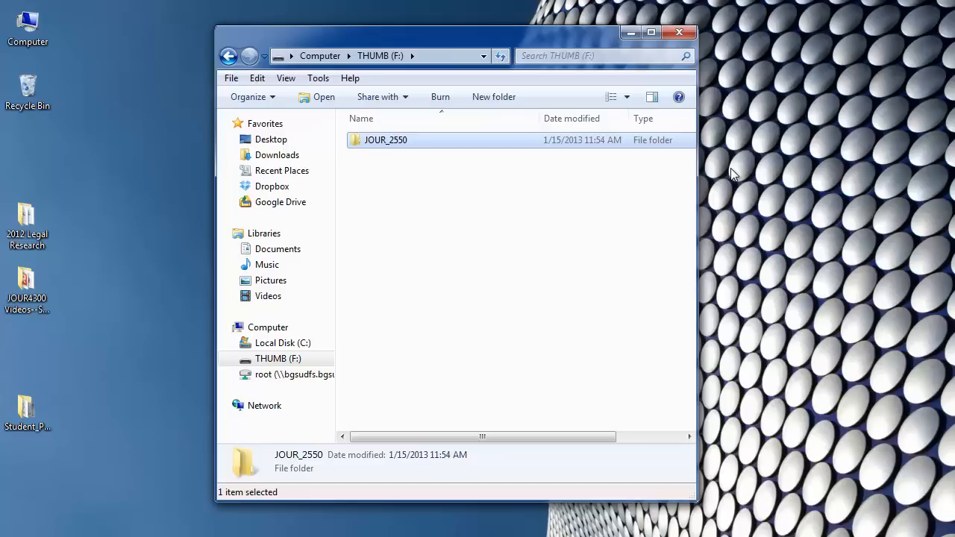
mouse_move(376, 152)
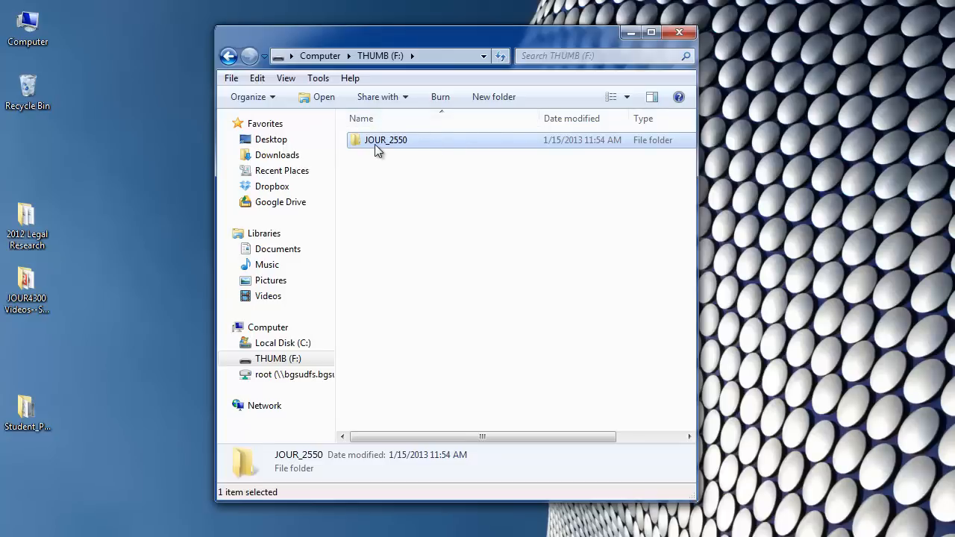